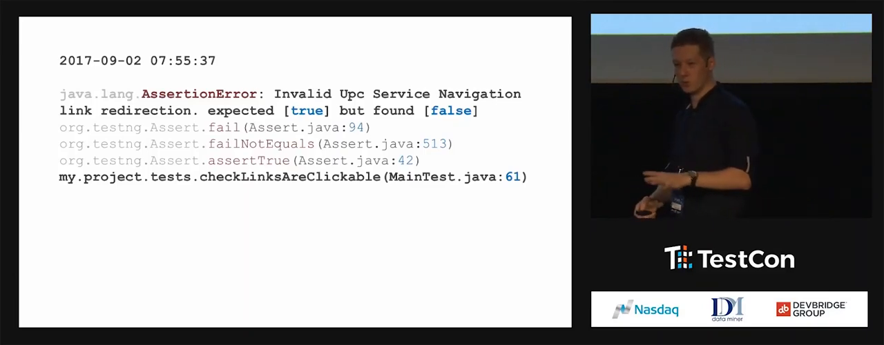
# Sign in to ReportPortal as superadmin and dismiss the save-password prompt
pyautogui.press('Right')
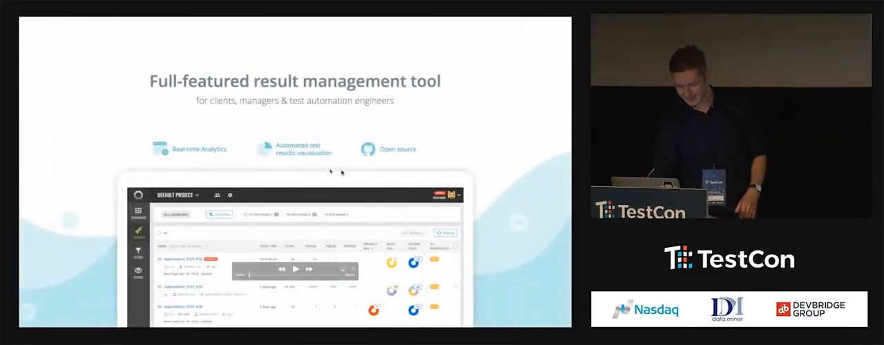
pyautogui.press('Right')
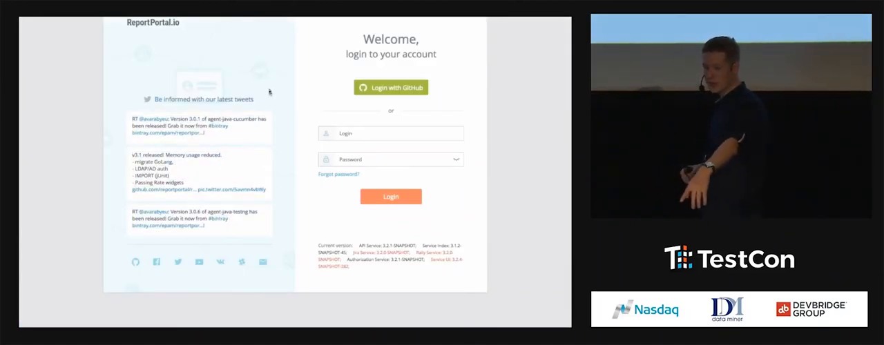
pyautogui.click(390, 132)
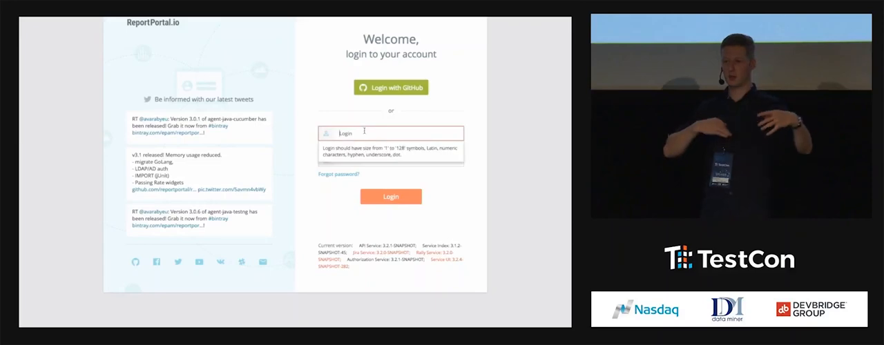
pyautogui.write('sup')
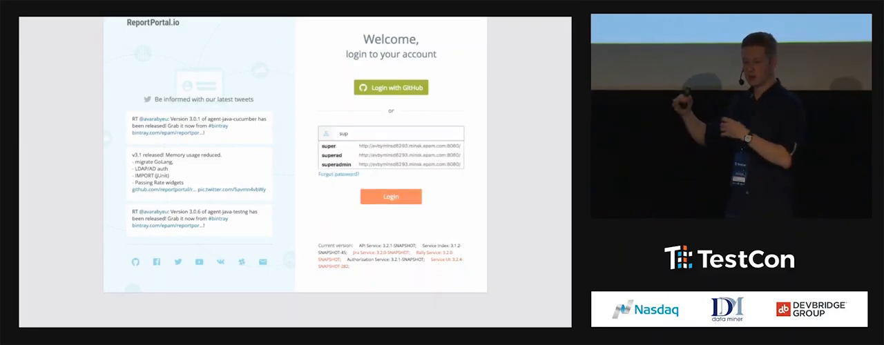
pyautogui.click(337, 164)
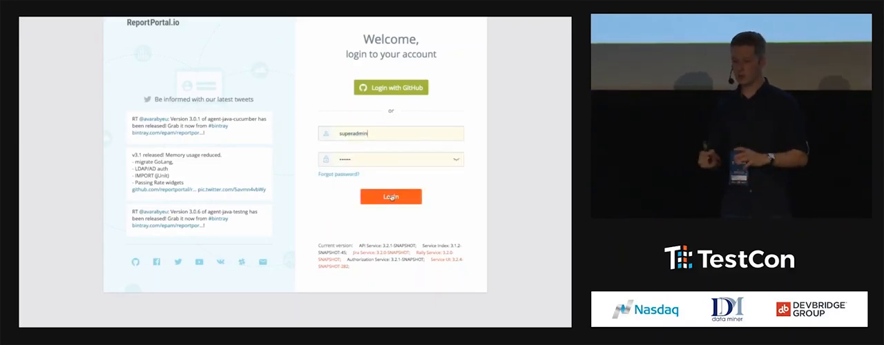
pyautogui.click(389, 196)
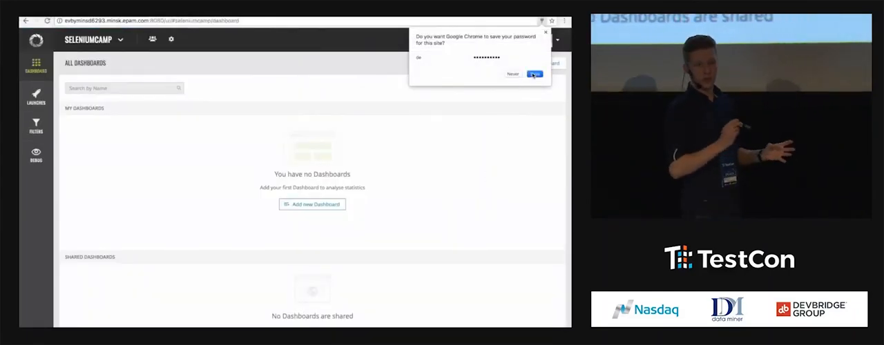
pyautogui.click(534, 75)
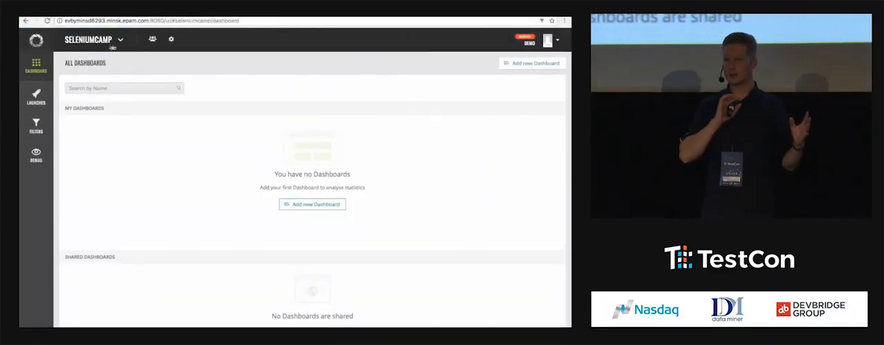
# Pass through the project's Dashboards, Launches and Filters pages and reach its Settings
pyautogui.click(94, 39)
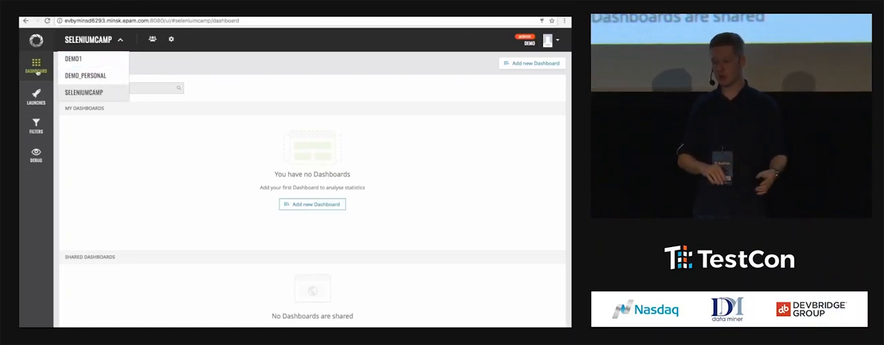
pyautogui.click(36, 96)
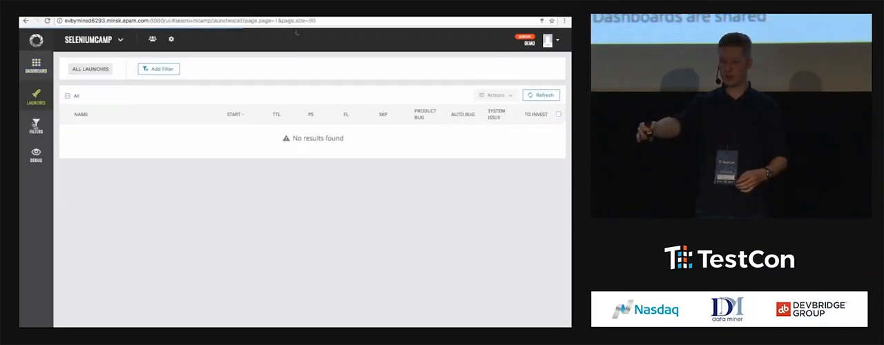
pyautogui.click(36, 126)
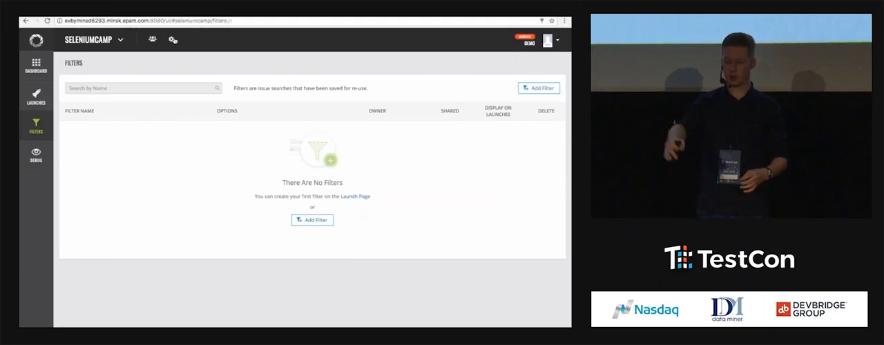
pyautogui.click(171, 39)
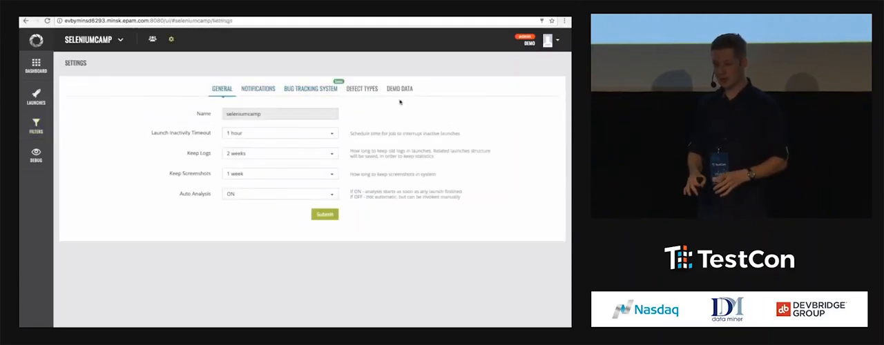
# Generate demo data with postfix 1 from the Demo Data tab, then return to Launches
pyautogui.click(399, 89)
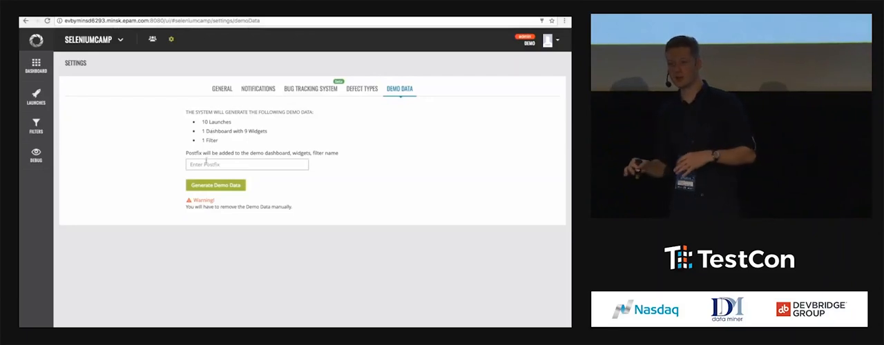
pyautogui.write('1')
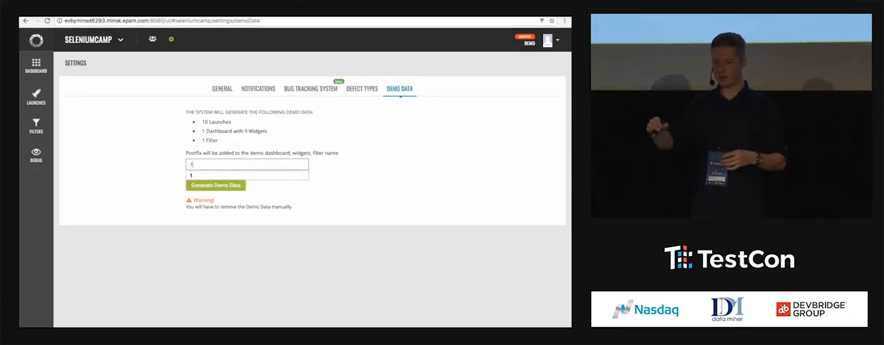
pyautogui.click(216, 185)
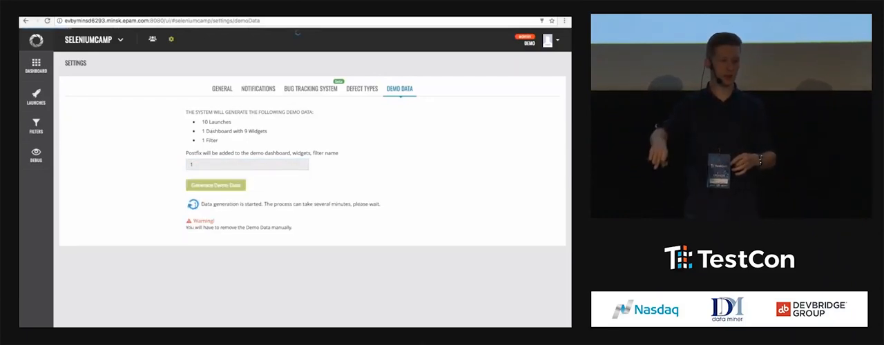
pyautogui.click(36, 96)
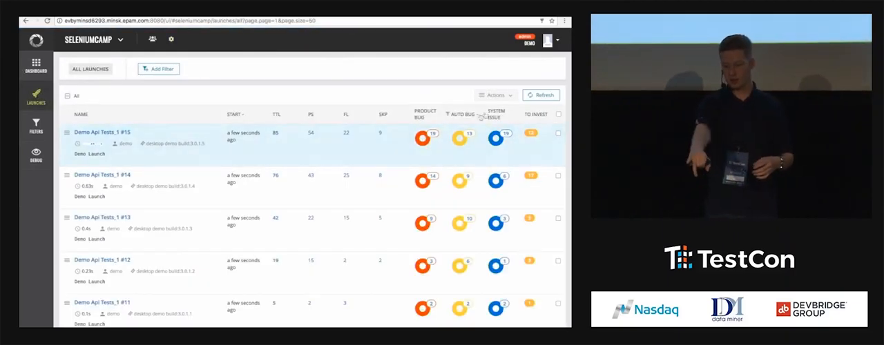
# Refresh the launches list until #20 appears and open Demo Api Tests_1 #20
pyautogui.click(541, 94)
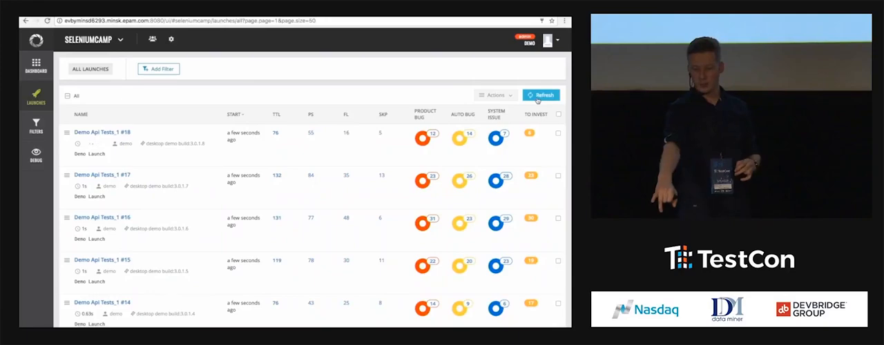
pyautogui.click(542, 95)
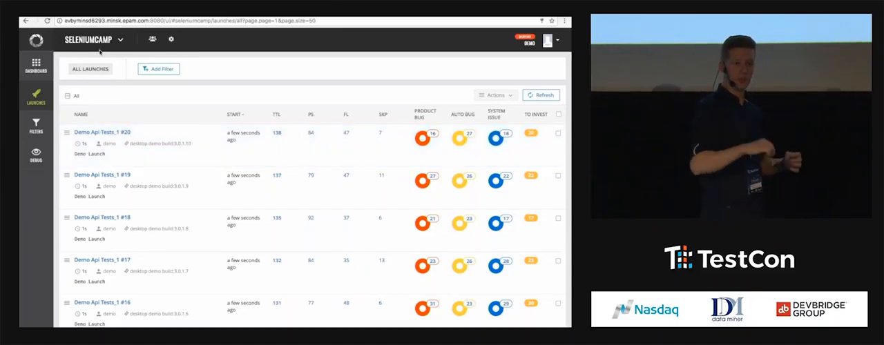
pyautogui.scroll(-3)
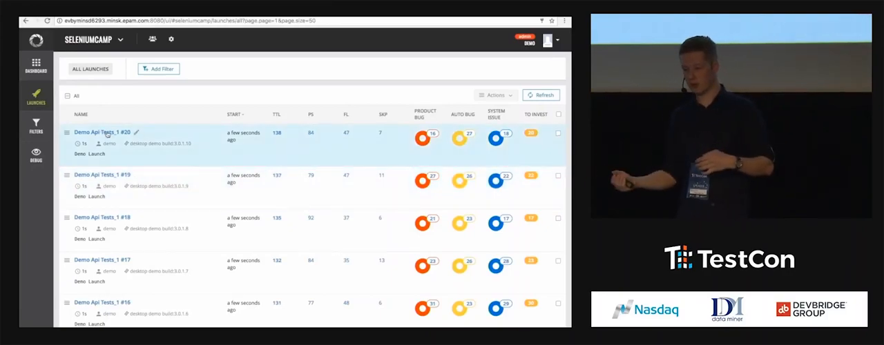
pyautogui.click(102, 133)
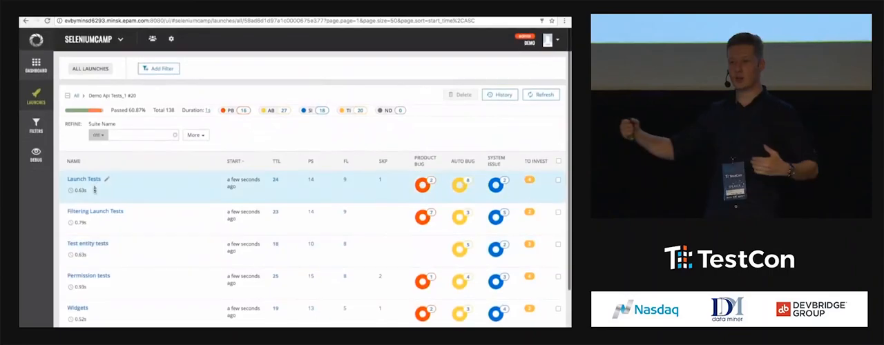
# Drill into a test class, then list To Investigate failures and open one test's log
pyautogui.click(95, 211)
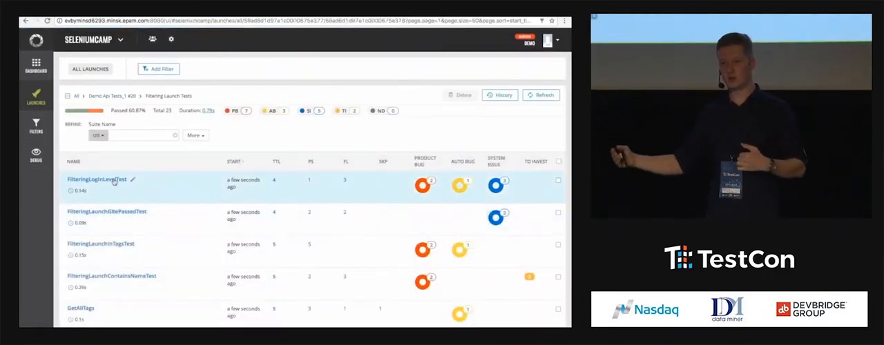
pyautogui.click(97, 179)
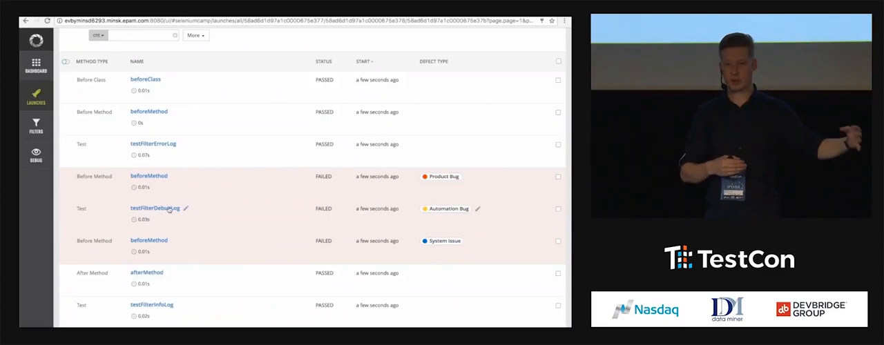
pyautogui.click(155, 207)
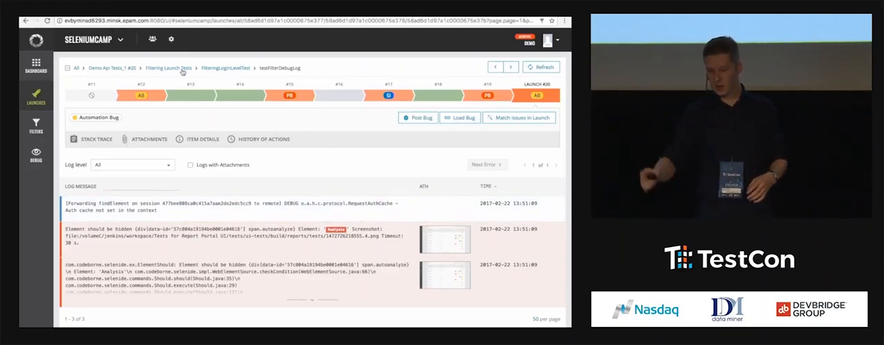
pyautogui.click(167, 67)
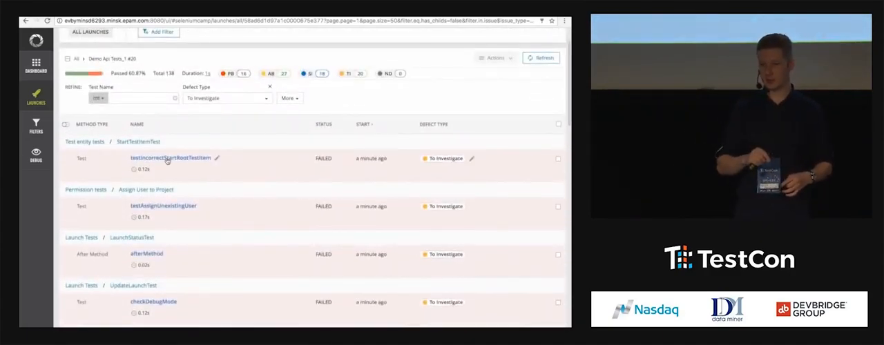
pyautogui.click(171, 157)
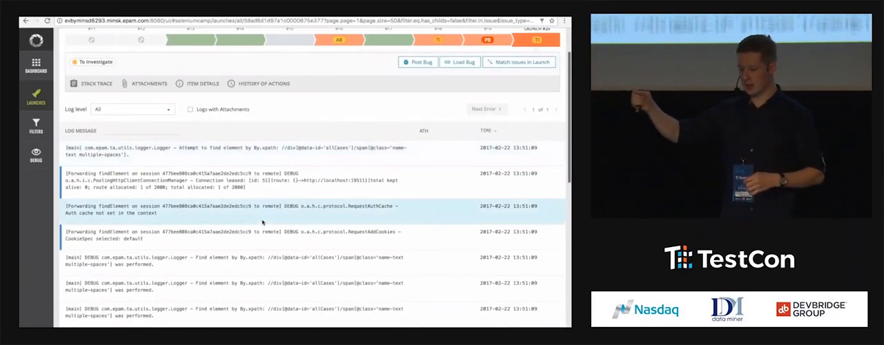
# Review the log's screenshot entries, Item Details and History of Actions, then start editing its defect type
pyautogui.scroll(-3)
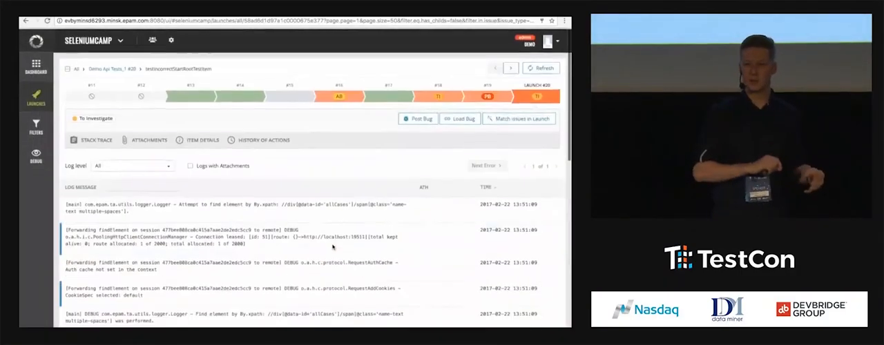
pyautogui.click(132, 166)
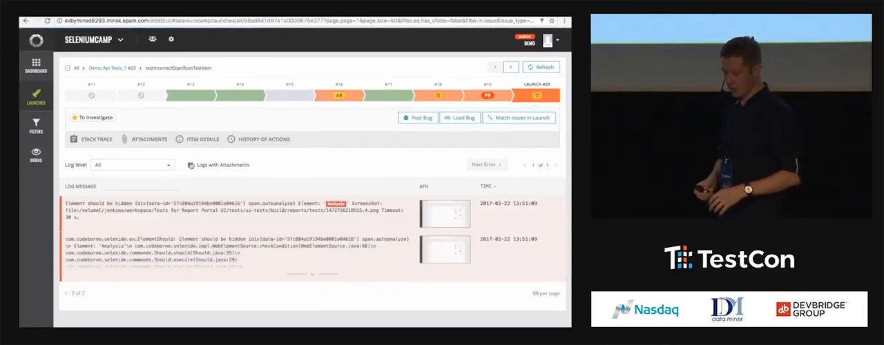
pyautogui.click(203, 138)
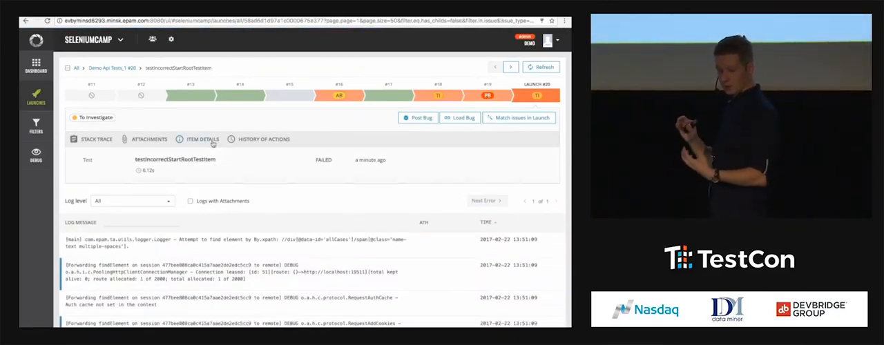
pyautogui.click(202, 138)
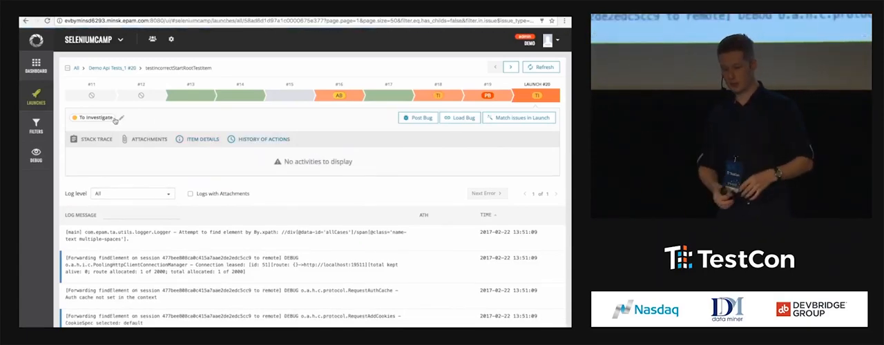
pyautogui.click(119, 118)
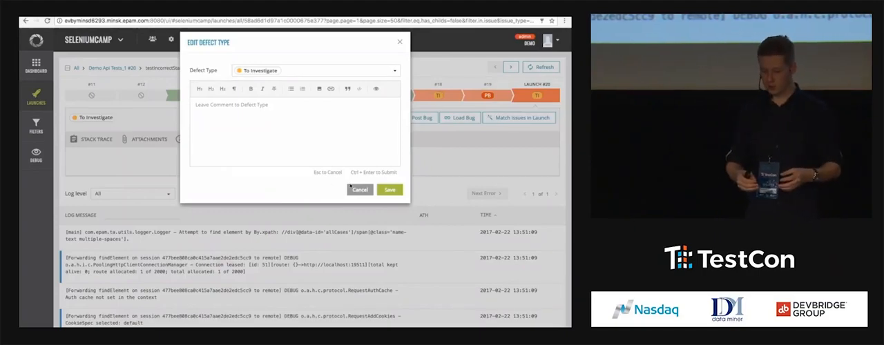
# Classify the failure as Product Bug with the comment 'no login button' and save it
pyautogui.click(359, 191)
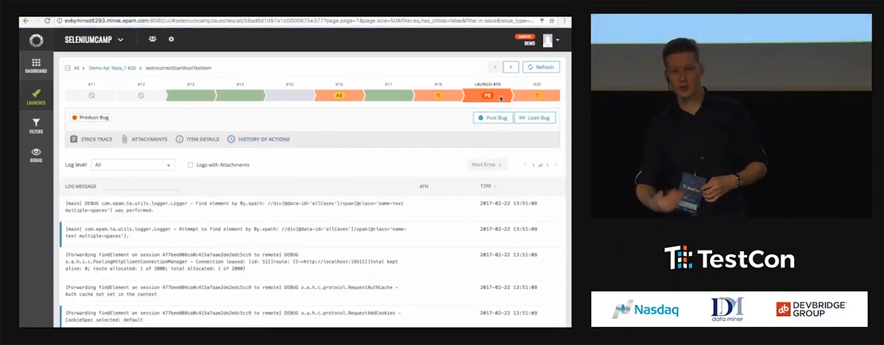
pyautogui.scroll(-3)
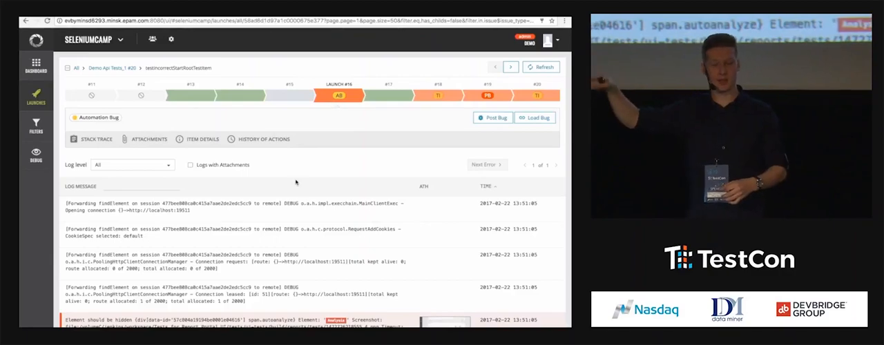
pyautogui.scroll(-3)
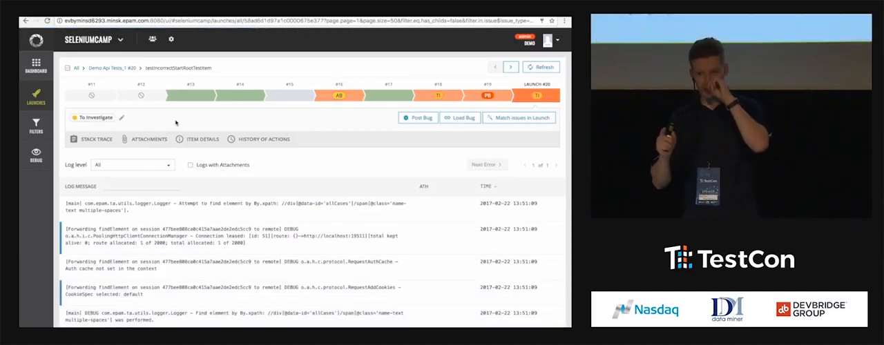
pyautogui.click(121, 118)
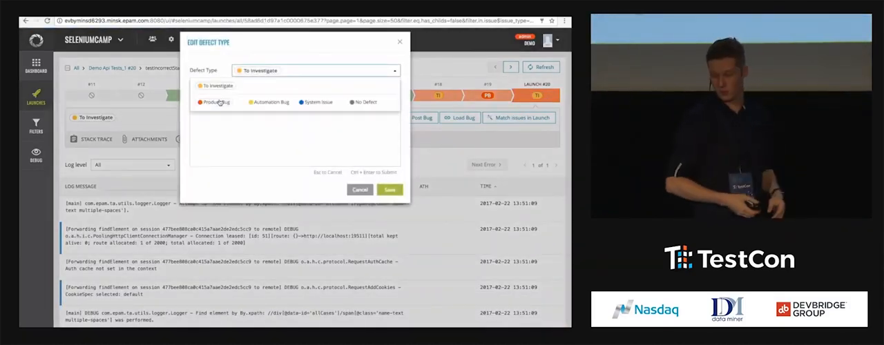
pyautogui.click(217, 103)
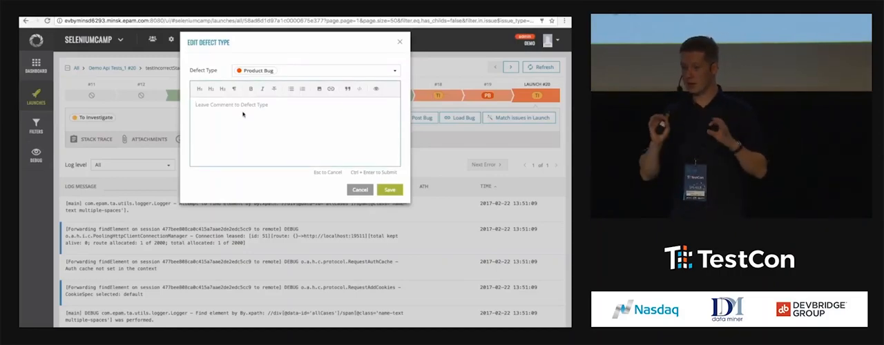
pyautogui.write('no login button')
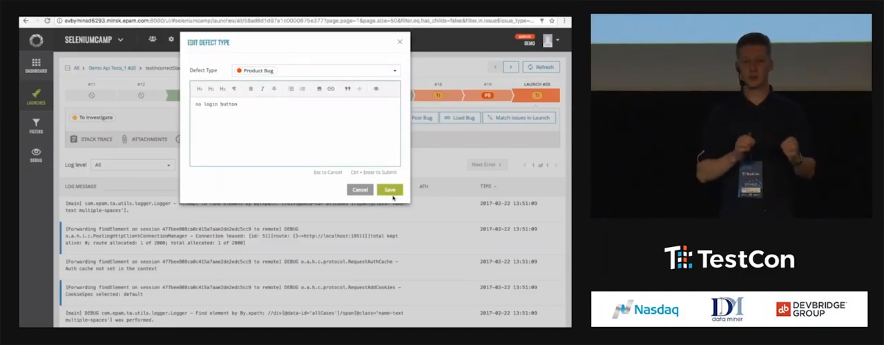
pyautogui.click(389, 190)
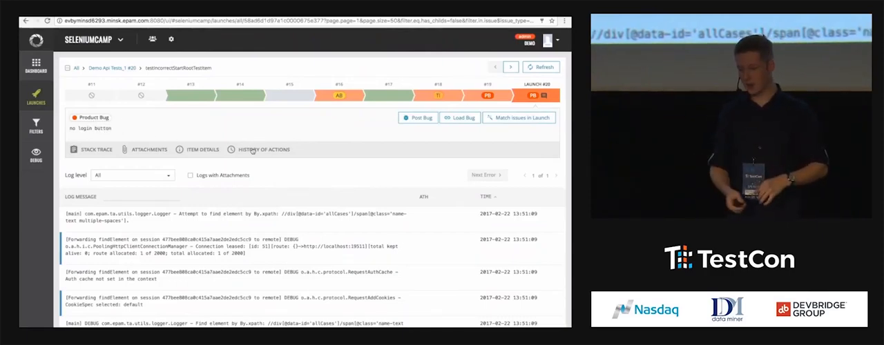
# In project settings' Defect Types, add a Product Bug sub-type 'Bug on UI' with a chosen colour
pyautogui.click(262, 149)
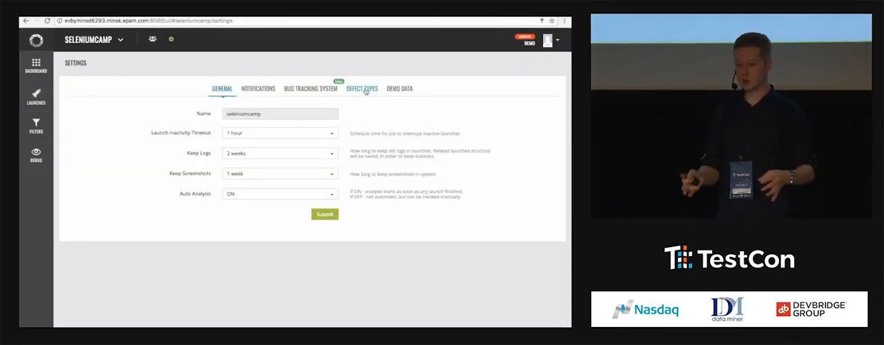
pyautogui.click(362, 89)
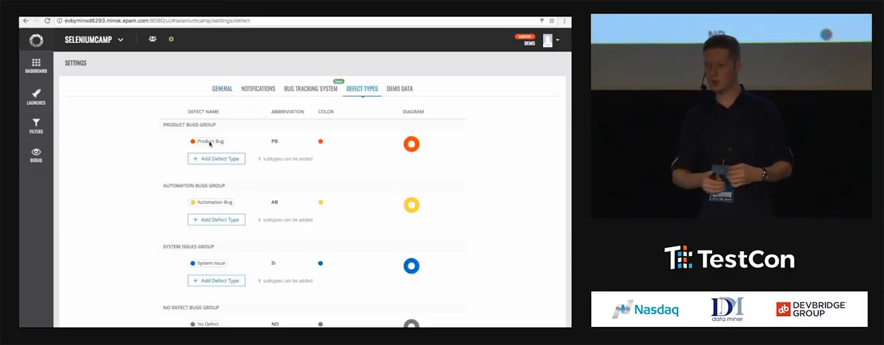
pyautogui.click(215, 158)
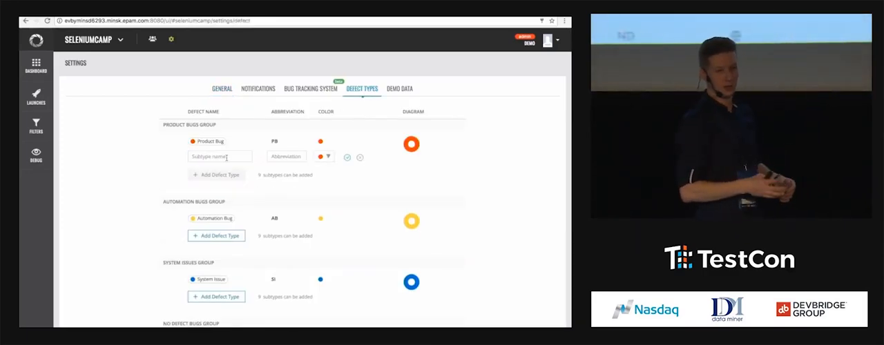
pyautogui.scroll(-3)
pyautogui.write('Pr')
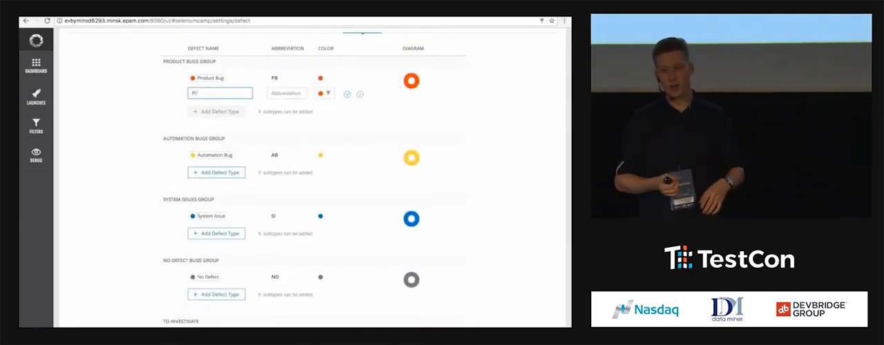
pyautogui.write('Bug on UI')
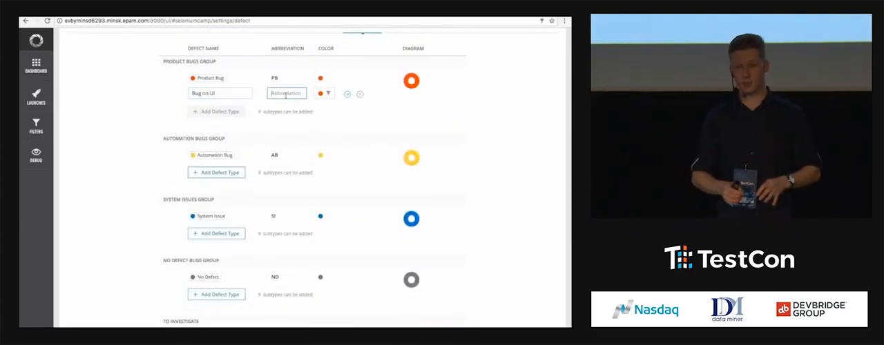
pyautogui.click(320, 94)
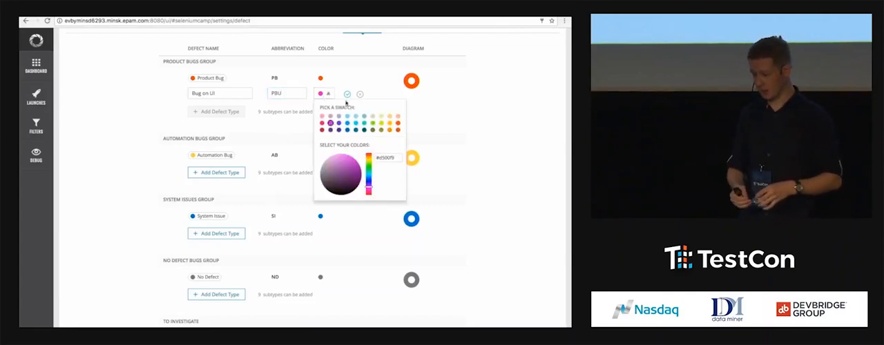
pyautogui.click(347, 94)
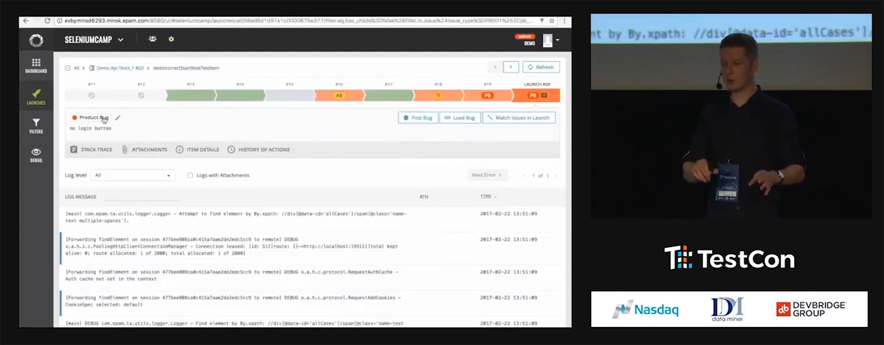
# Reclassify the item as Bug on UI, save, and show its History of Actions
pyautogui.click(118, 117)
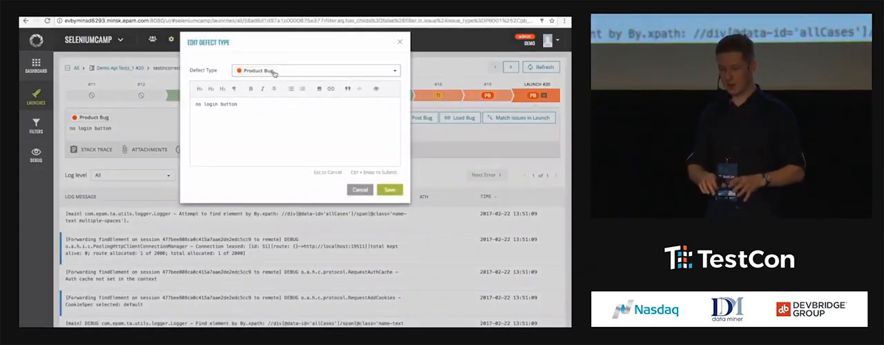
pyautogui.click(315, 69)
pyautogui.write('.')
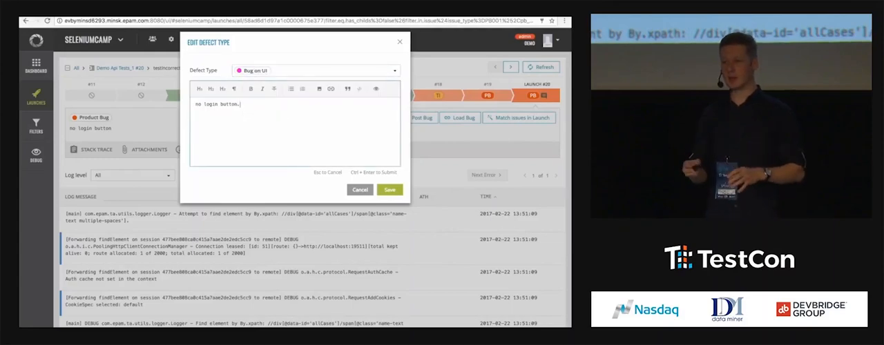
pyautogui.click(390, 191)
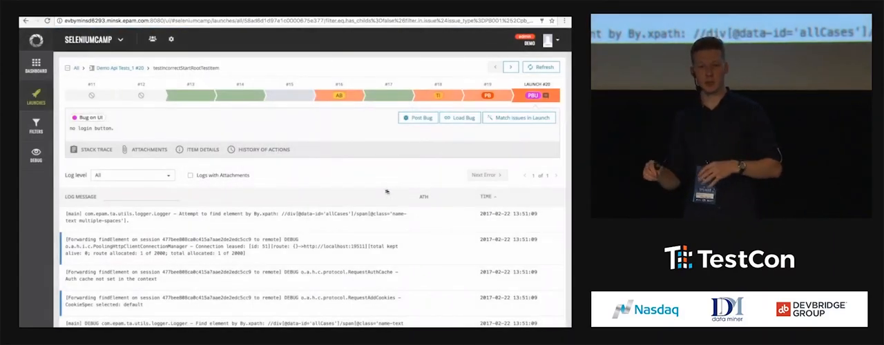
pyautogui.click(262, 149)
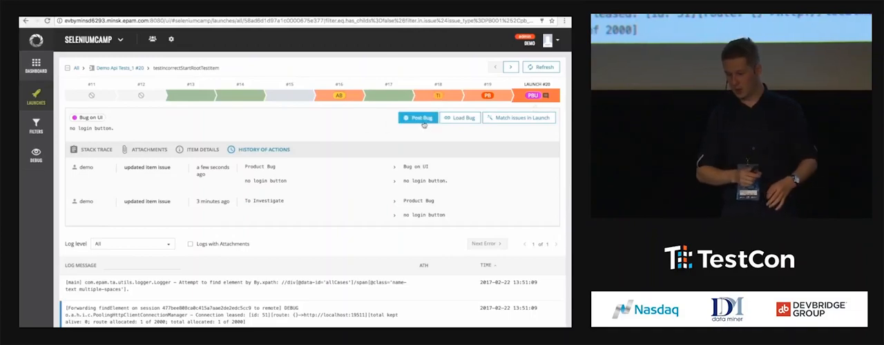
# Post a Jira bug with summary 'no login button', view the linked issue and return to the log
pyautogui.click(418, 118)
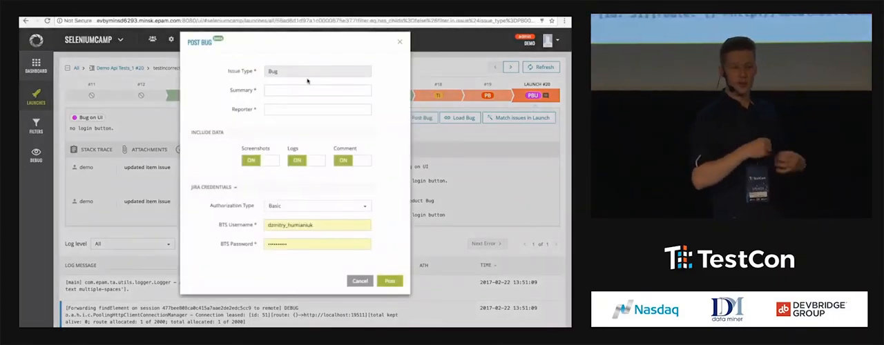
pyautogui.click(317, 91)
pyautogui.write('no login button')
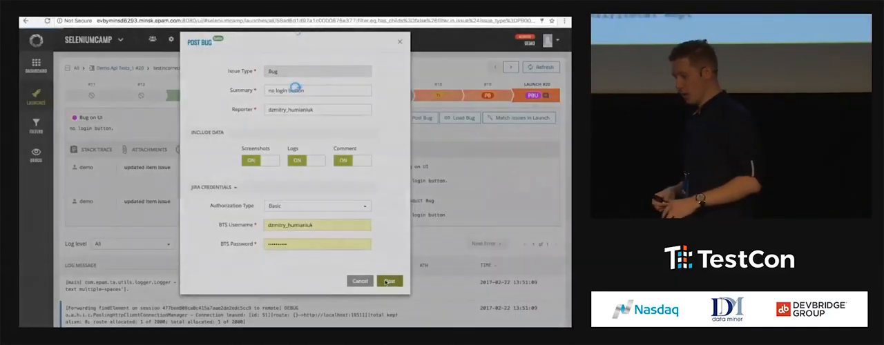
pyautogui.click(389, 282)
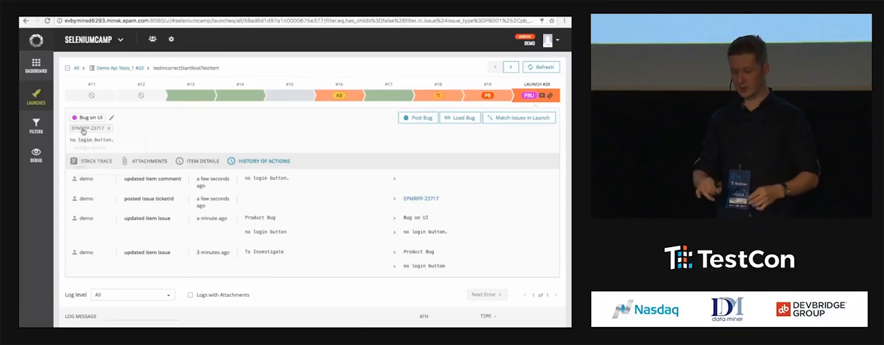
pyautogui.click(420, 199)
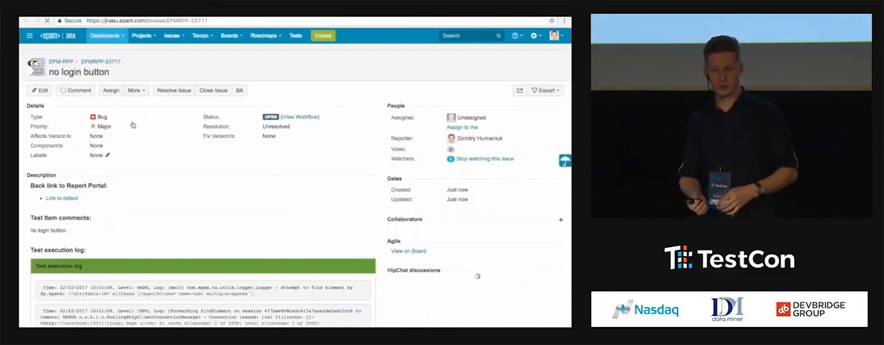
pyautogui.scroll(-3)
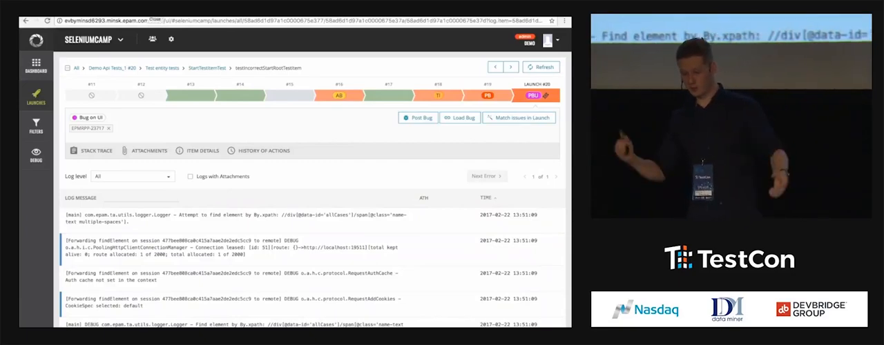
pyautogui.click(262, 151)
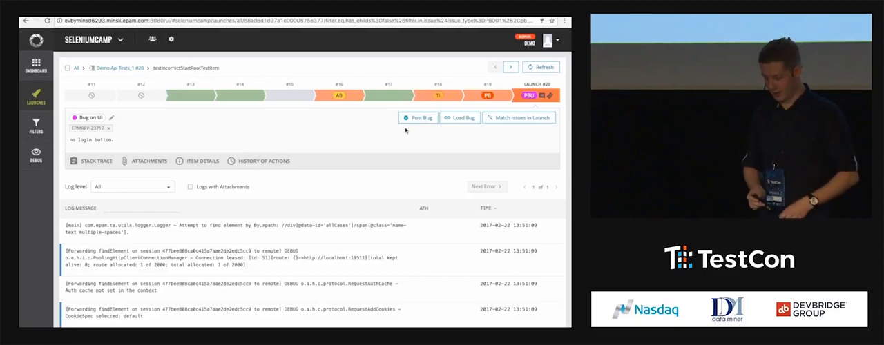
# Load existing Jira issue EPMRPP-23717 onto the item, then go back to all launches
pyautogui.click(459, 117)
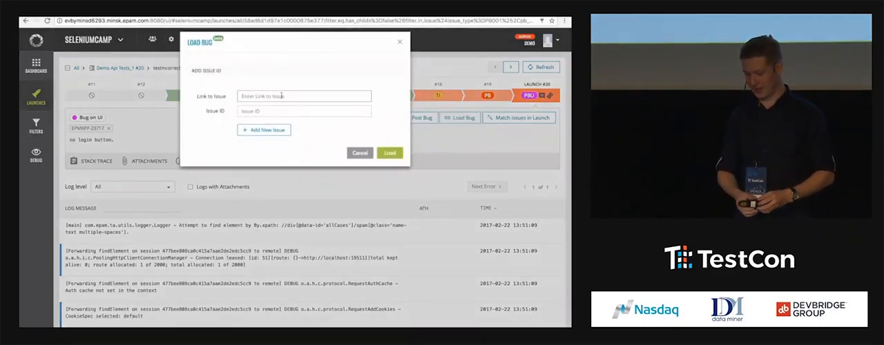
pyautogui.write('EPMRPP-23717')
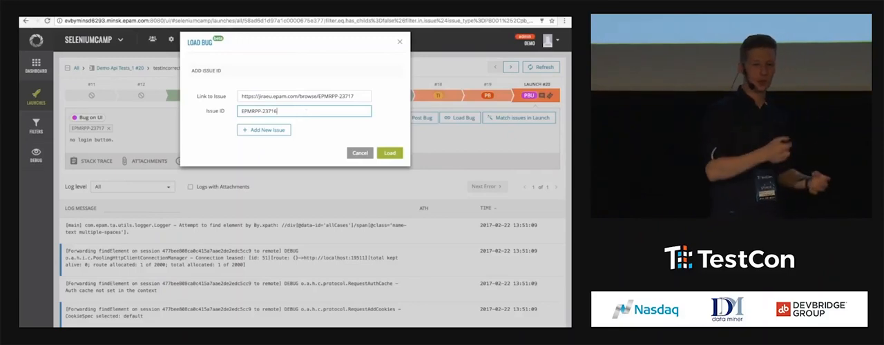
pyautogui.click(304, 97)
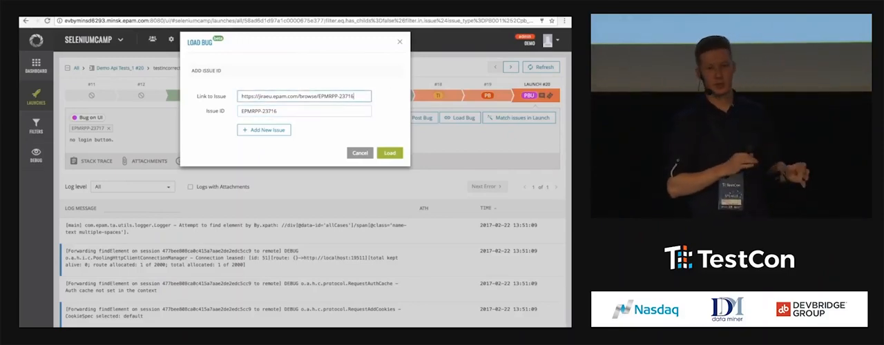
pyautogui.click(389, 152)
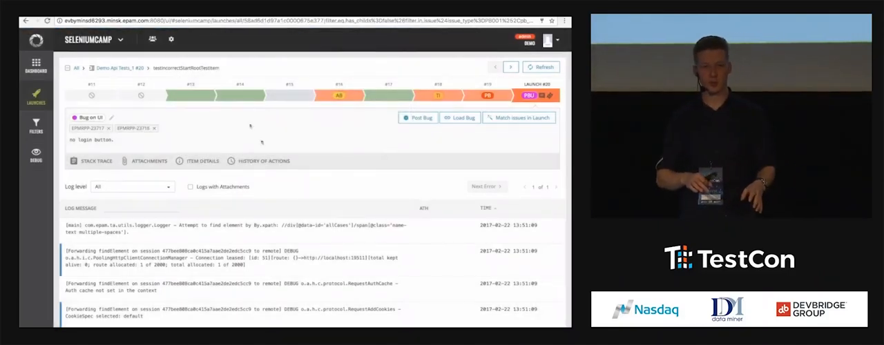
pyautogui.moveTo(133, 128)
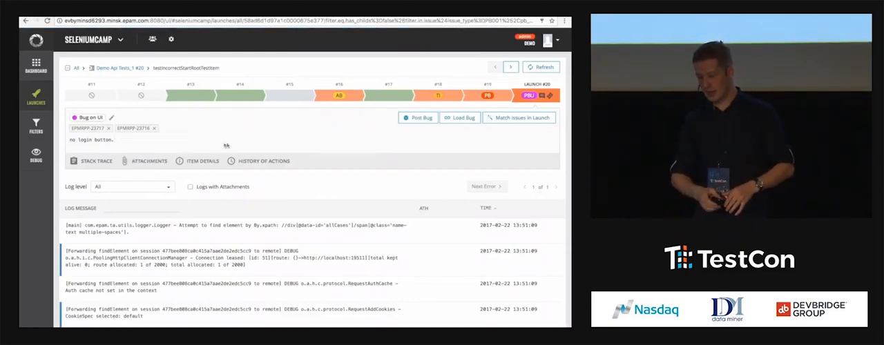
pyautogui.click(262, 160)
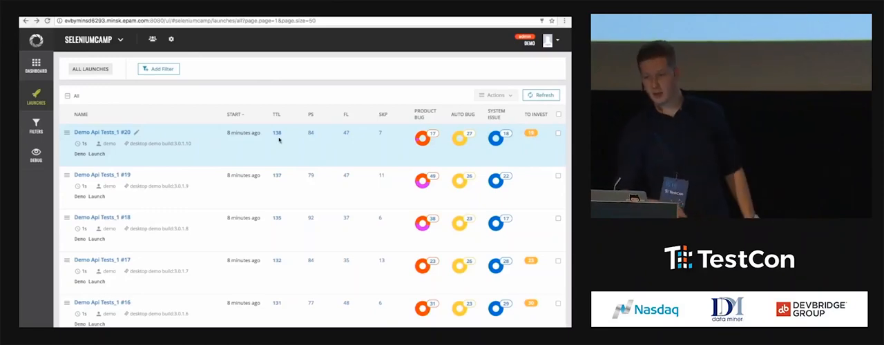
# Open the latest Demo Api Tests launch, refresh and scroll through its failed test items
pyautogui.click(67, 133)
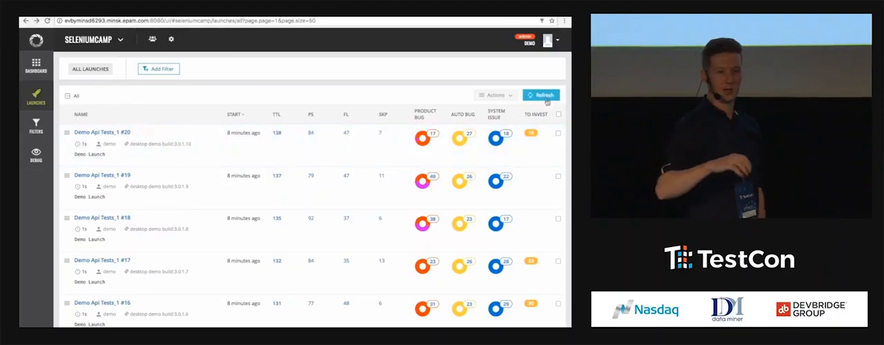
pyautogui.click(542, 94)
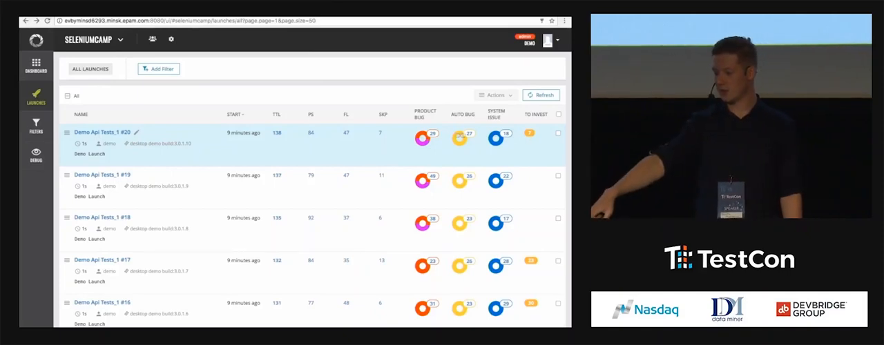
pyautogui.moveTo(423, 137)
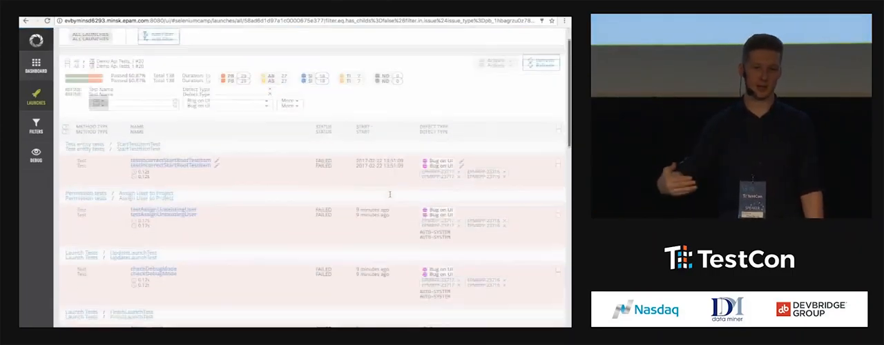
pyautogui.scroll(-3)
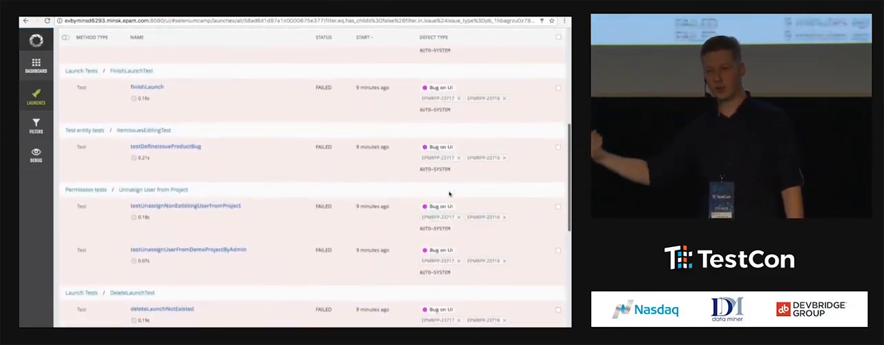
pyautogui.scroll(-3)
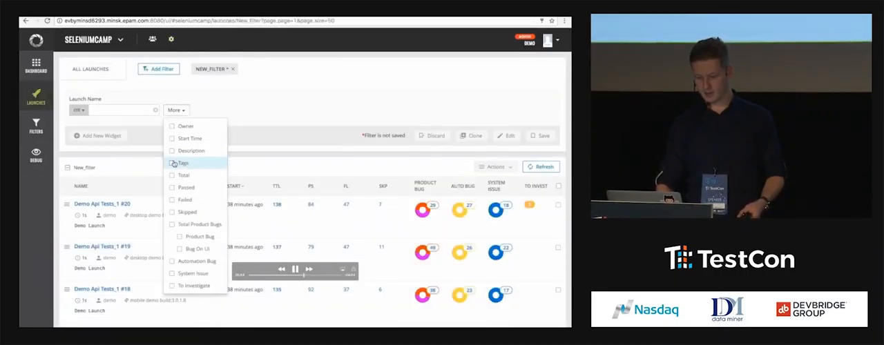
# Add a Tags condition containing 'mobile' and save the filter under the name 'mobile'
pyautogui.click(182, 163)
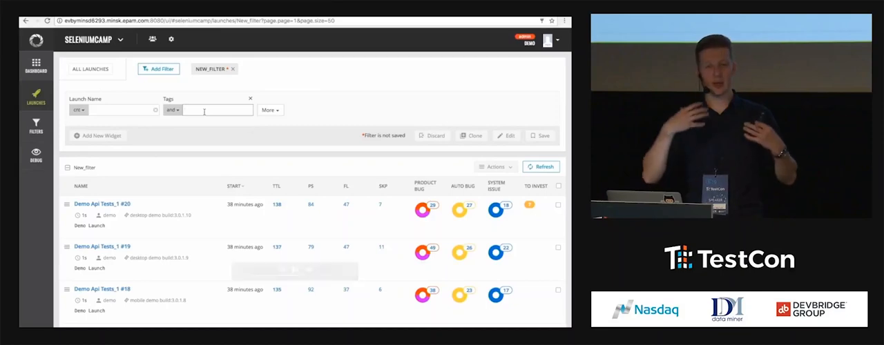
pyautogui.write('mobile')
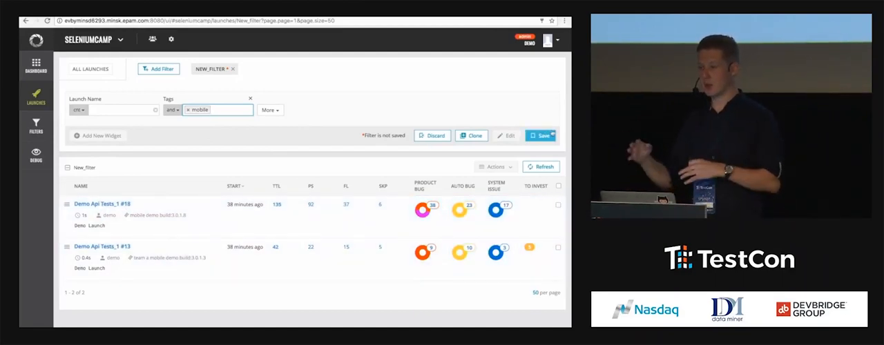
pyautogui.click(540, 136)
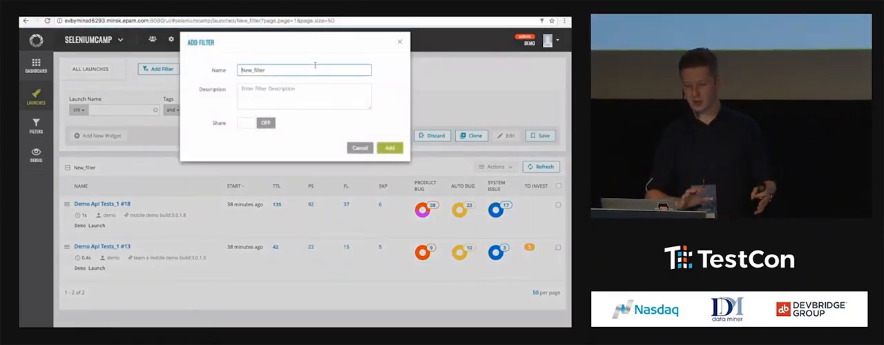
pyautogui.write('mobi')
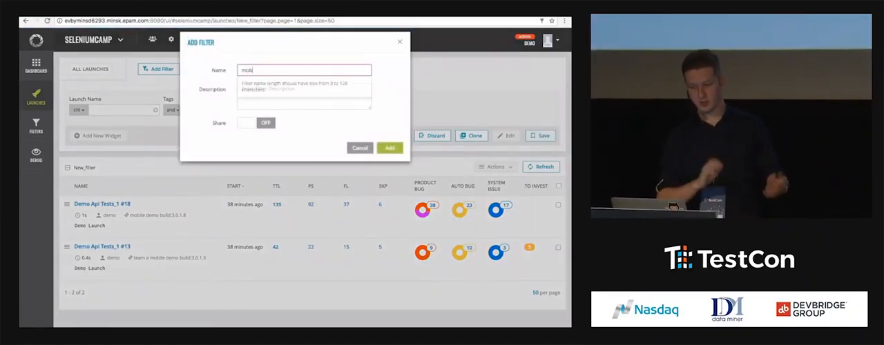
pyautogui.click(389, 148)
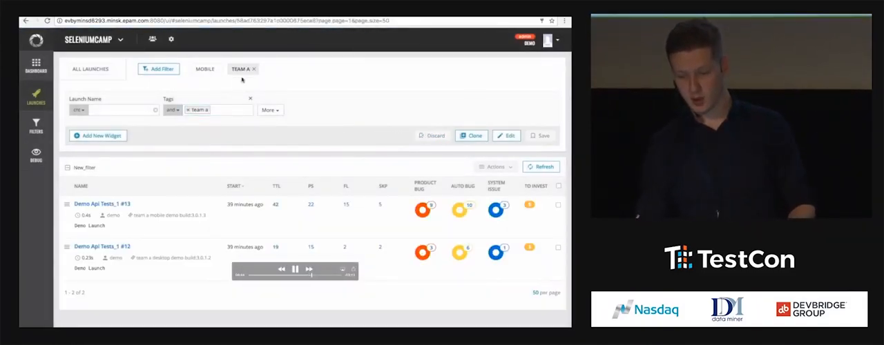
# Show the list of saved filters, then move on to the demo dashboard
pyautogui.click(36, 128)
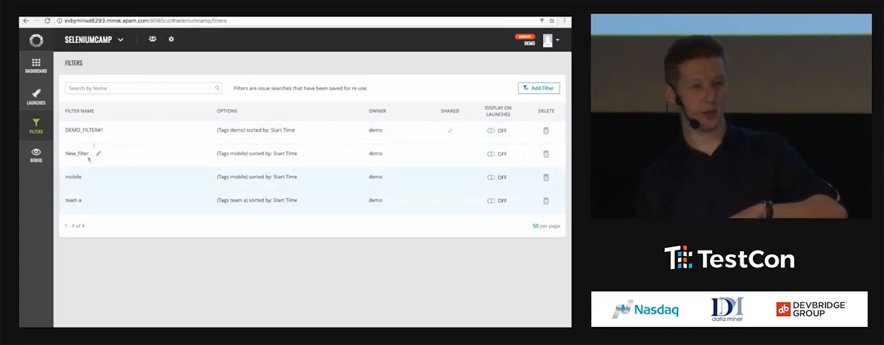
pyautogui.click(36, 95)
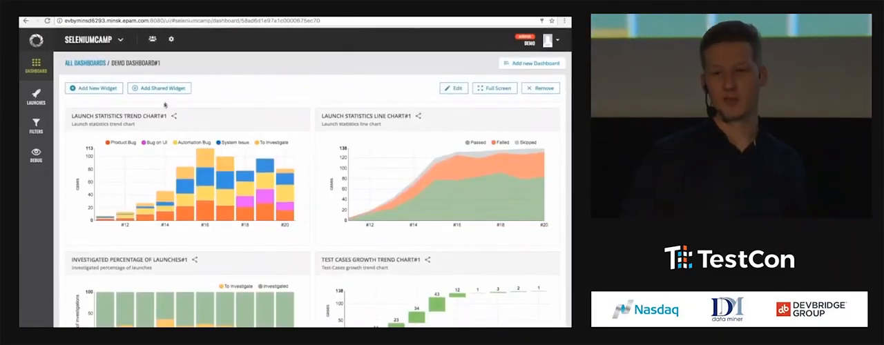
pyautogui.moveTo(434, 194)
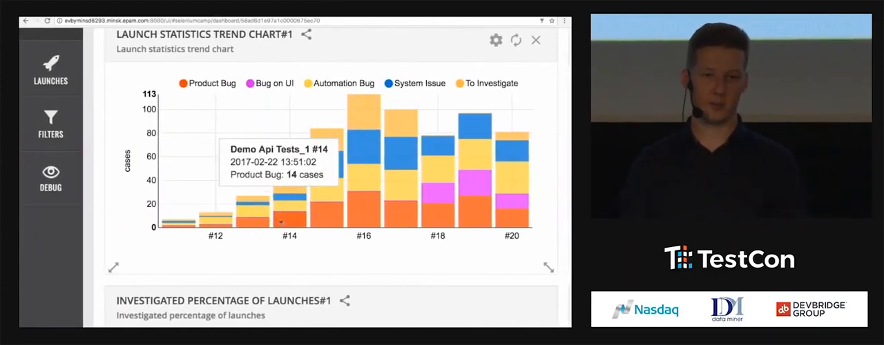
pyautogui.moveTo(363, 219)
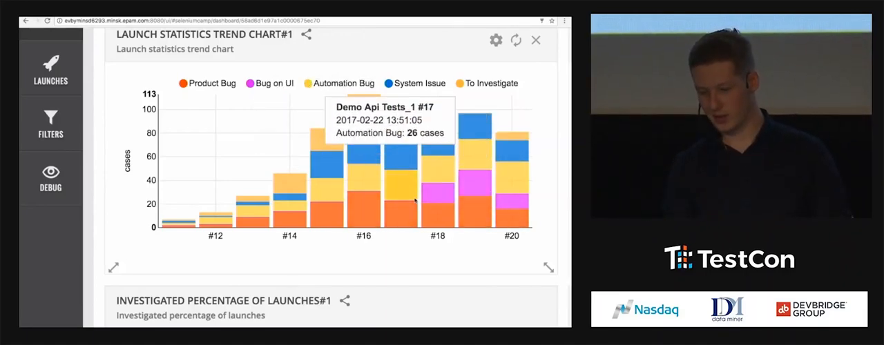
pyautogui.moveTo(362, 185)
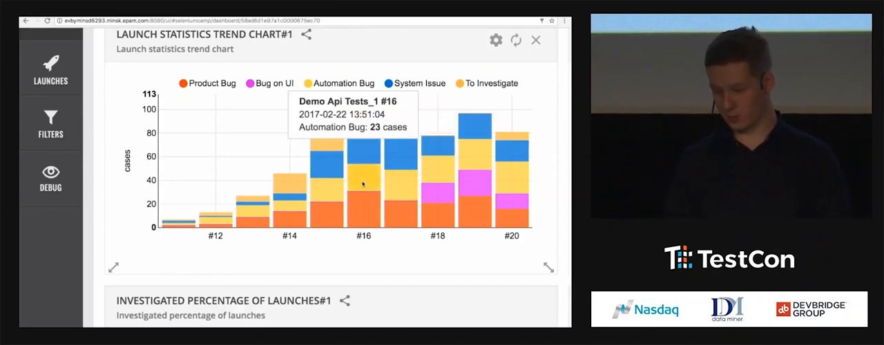
pyautogui.moveTo(399, 135)
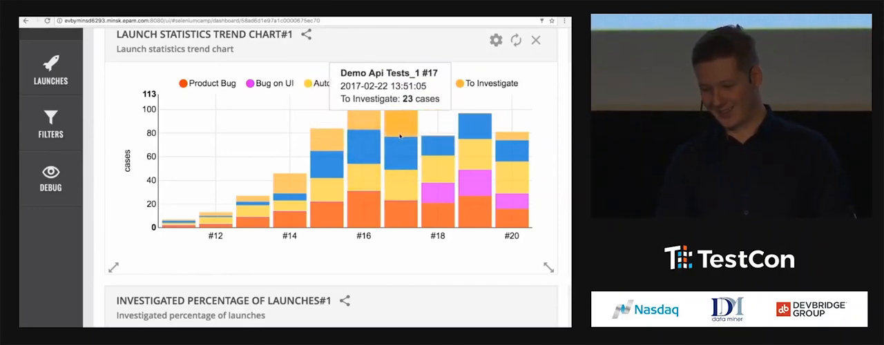
pyautogui.scroll(-3)
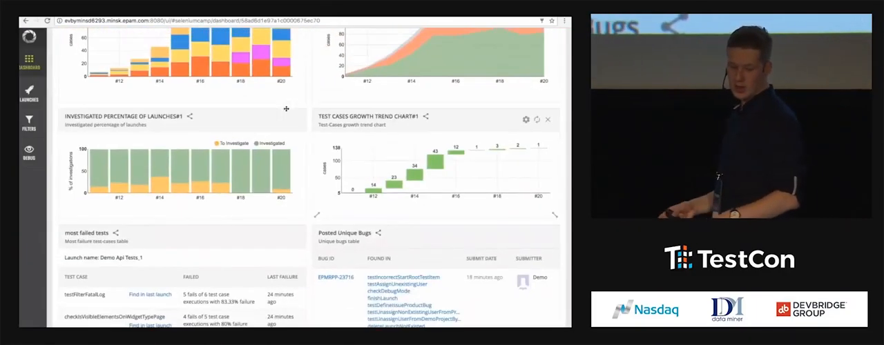
pyautogui.scroll(-3)
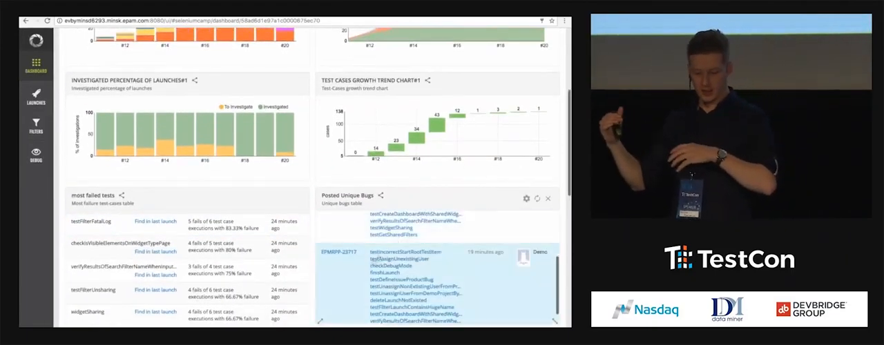
pyautogui.scroll(-3)
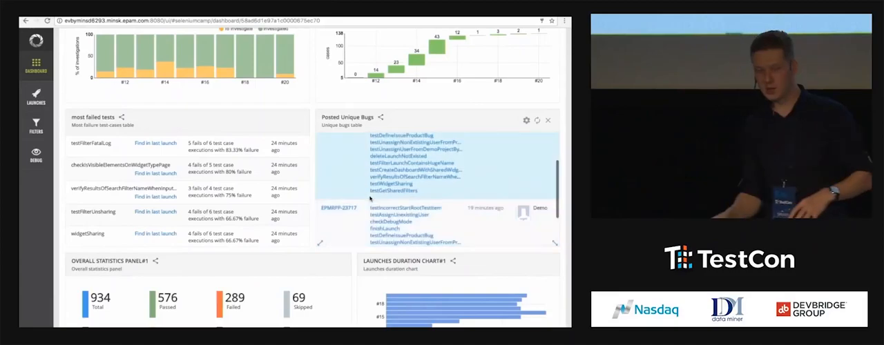
pyautogui.scroll(-3)
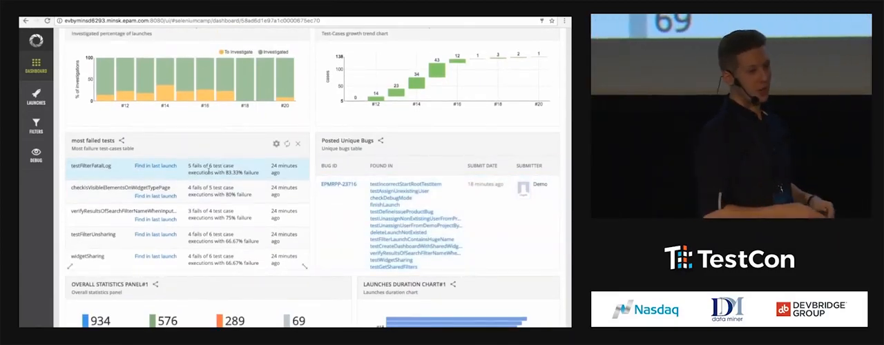
pyautogui.scroll(-3)
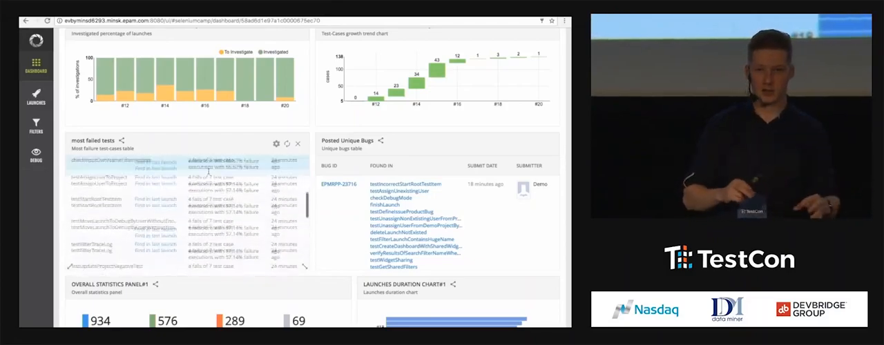
pyautogui.scroll(-3)
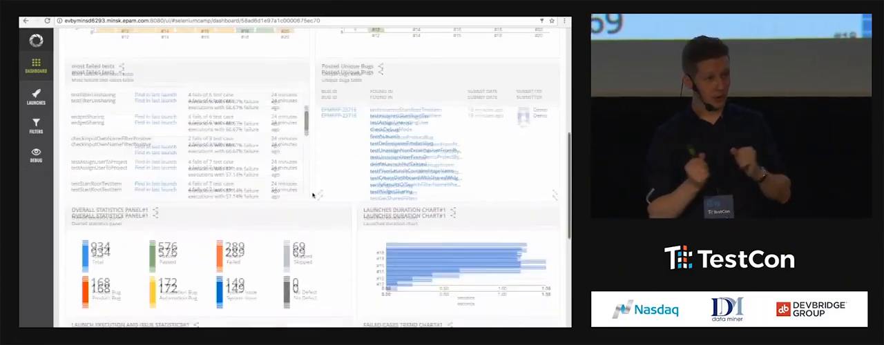
pyautogui.scroll(-3)
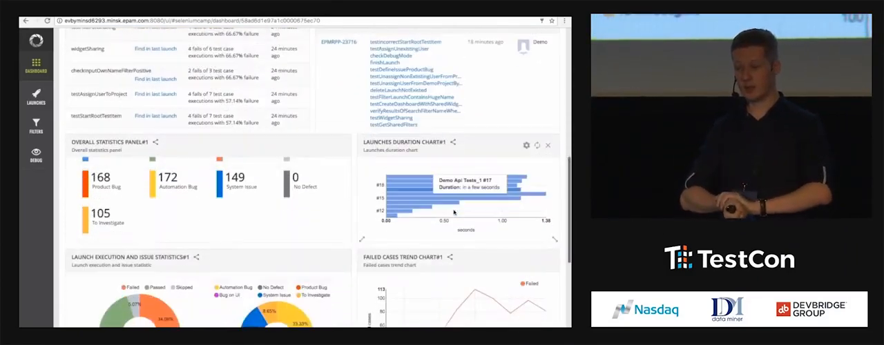
pyautogui.scroll(-3)
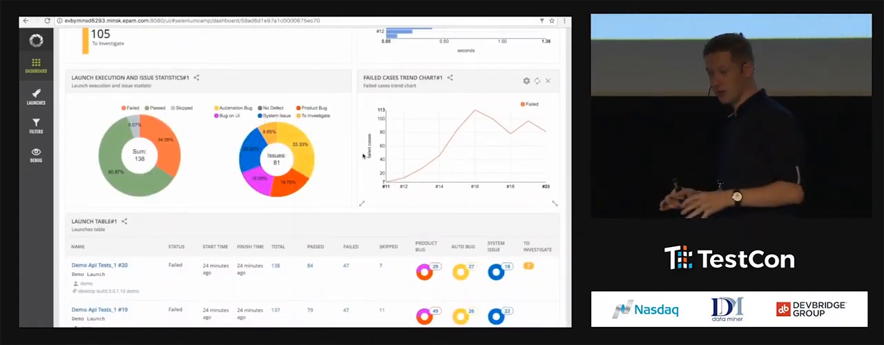
pyautogui.scroll(-3)
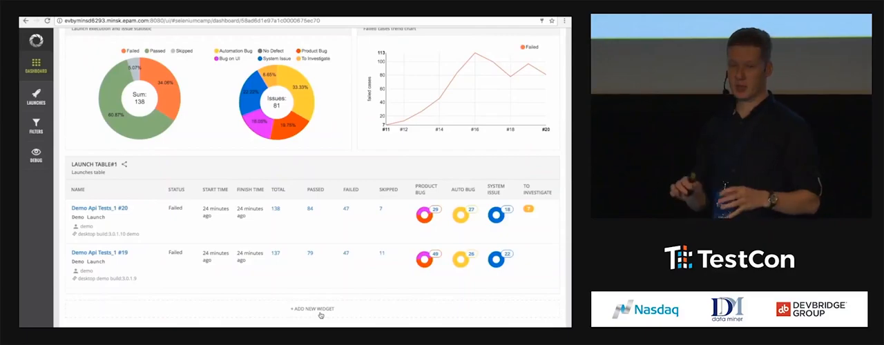
# Start a new widget with the investigated percentage of launches type, then go to the REST API docs
pyautogui.click(312, 310)
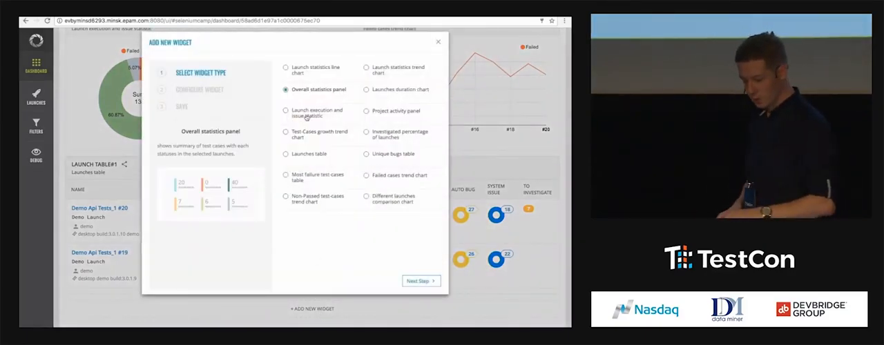
pyautogui.click(367, 133)
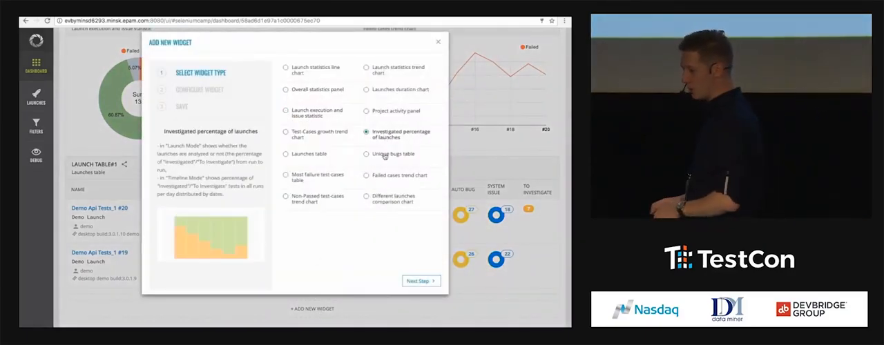
pyautogui.click(286, 176)
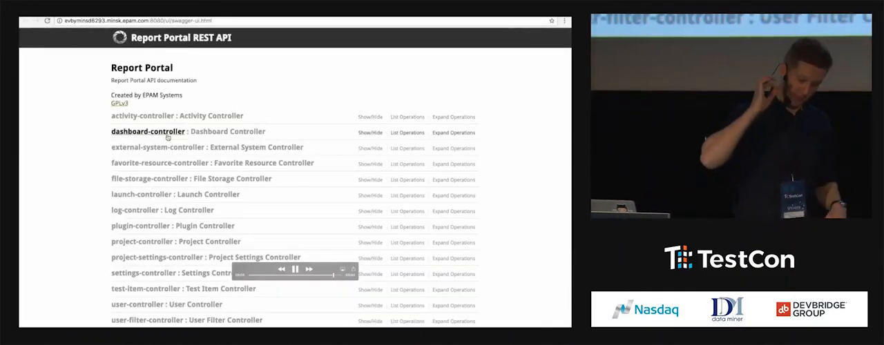
# Expand favorite-resource-controller to reveal its DELETE operation, then return to the ReportPortal dashboard
pyautogui.scroll(-3)
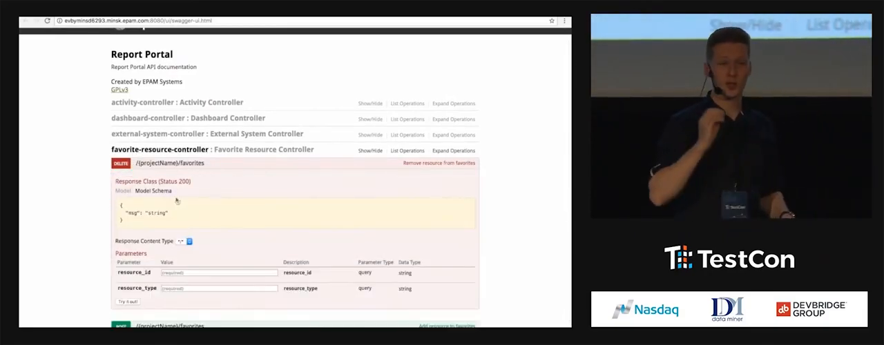
pyautogui.scroll(-3)
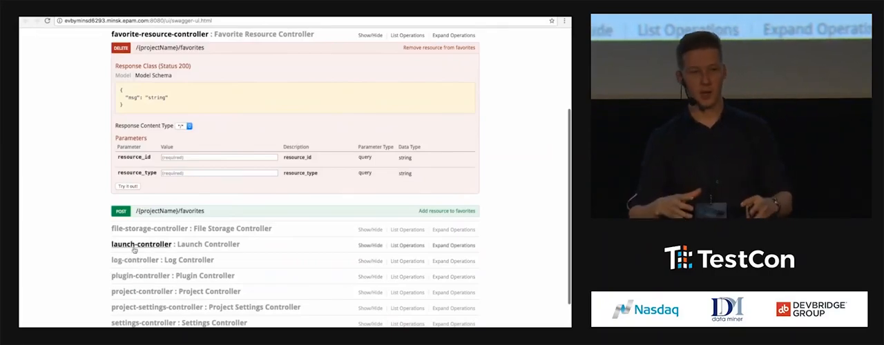
pyautogui.click(141, 243)
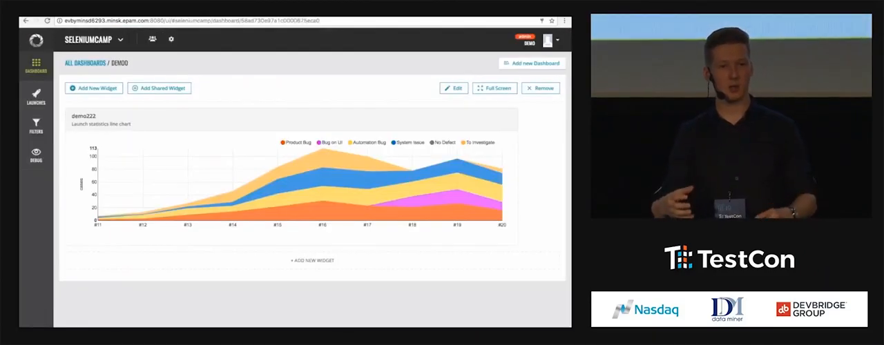
# Enter the administration board via the user menu and view personal projects
pyautogui.click(549, 38)
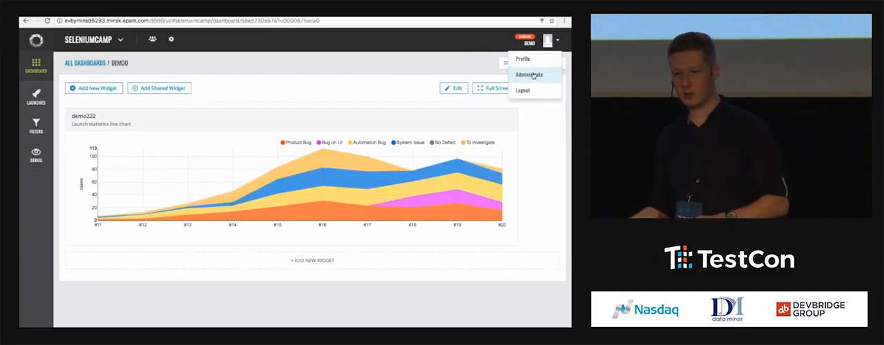
pyautogui.click(531, 75)
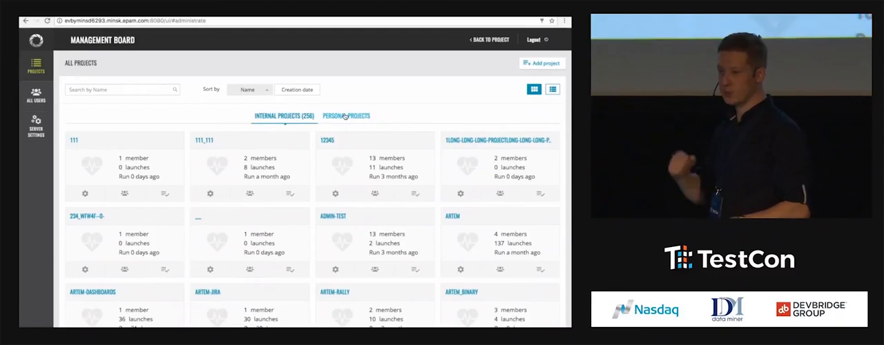
pyautogui.click(345, 116)
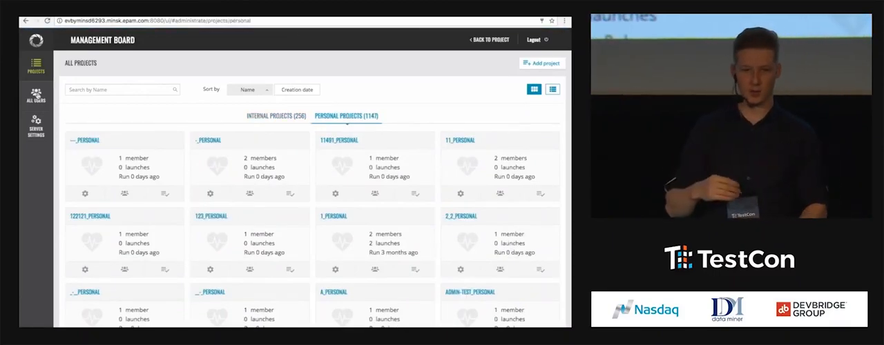
# Visit All users and Server settings, then return to the project's launches list
pyautogui.click(36, 94)
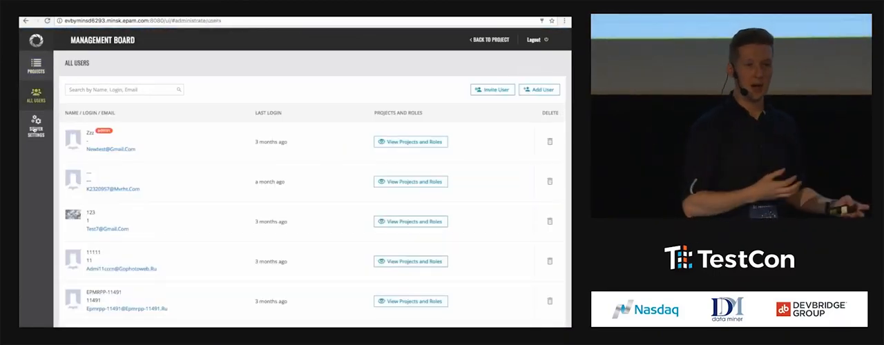
pyautogui.click(36, 127)
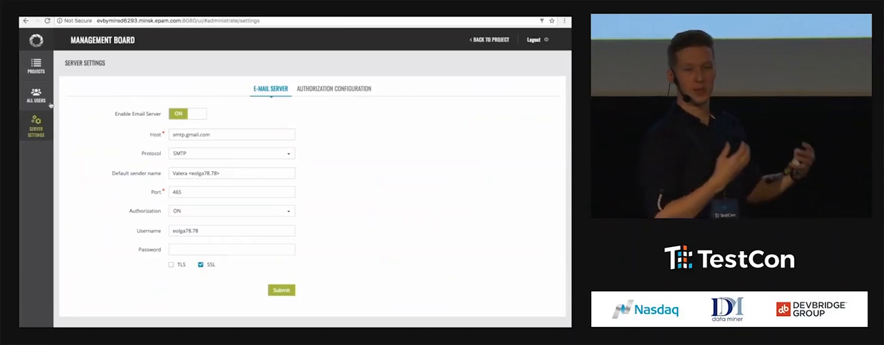
pyautogui.click(36, 66)
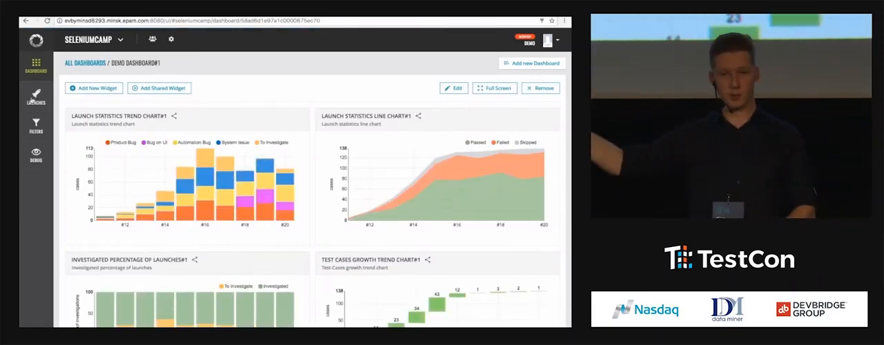
pyautogui.click(36, 95)
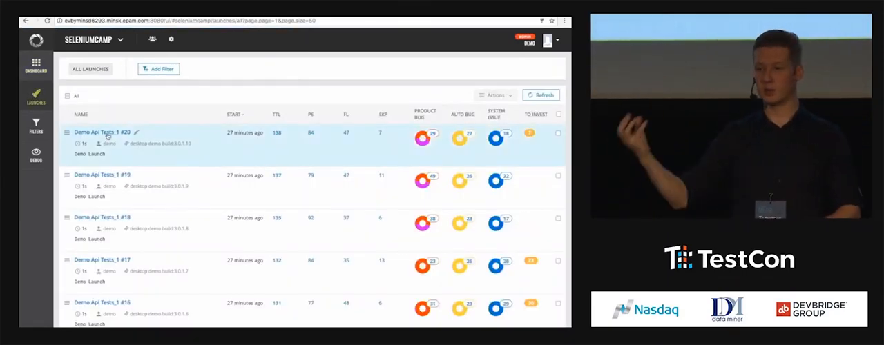